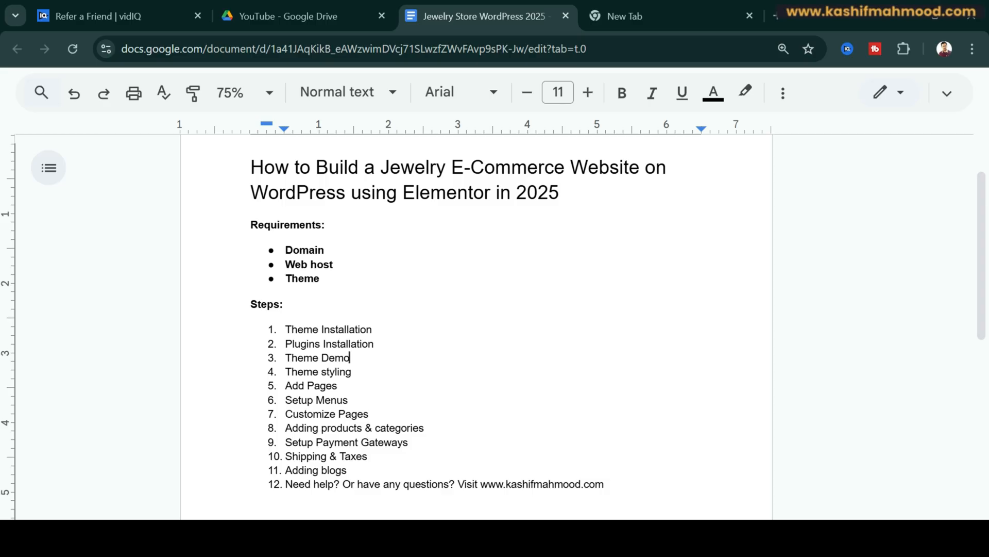
- Highlight setup steps, then reach WoodMart Theme settings > Styles and colors from the admin bar
double_click(328, 329)
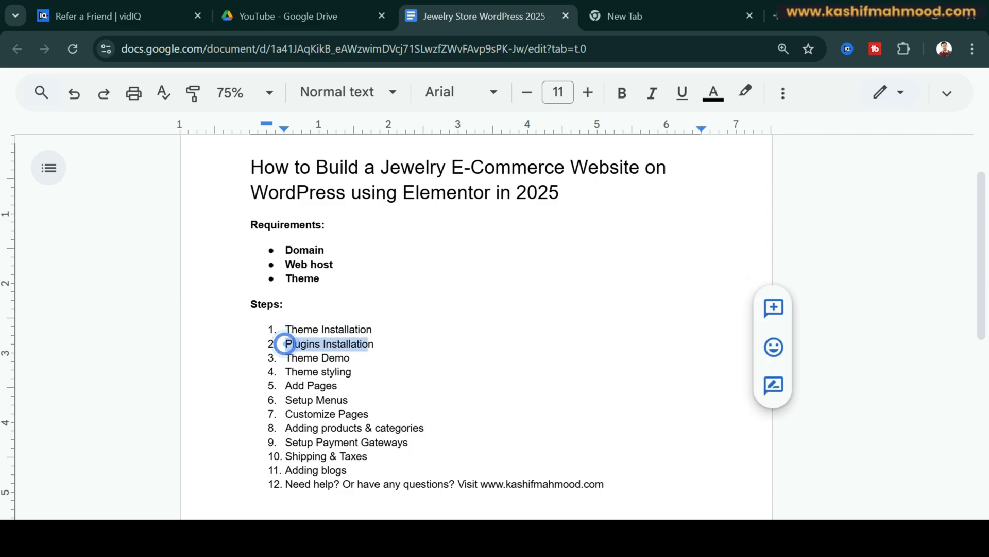
double_click(329, 343)
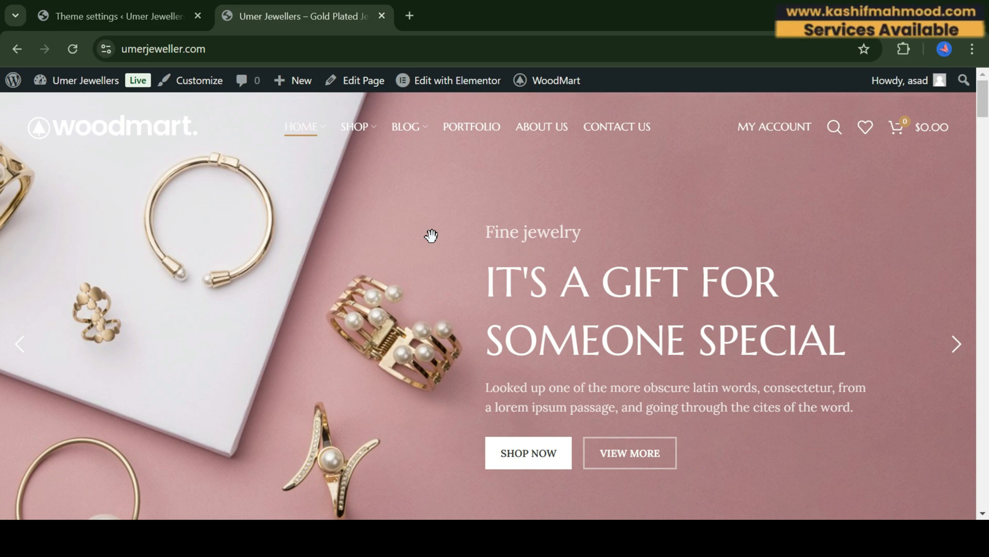
left_click(554, 80)
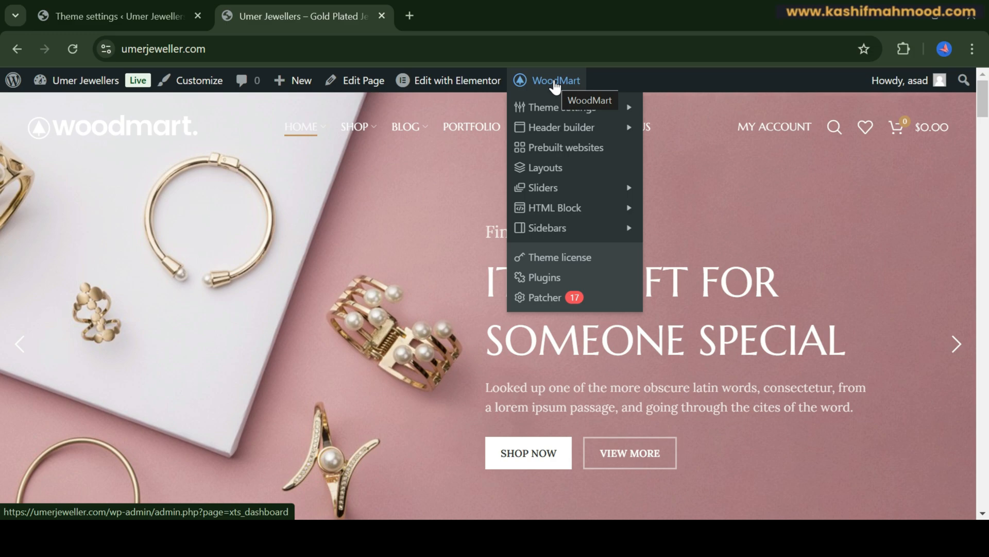
mouse_move(557, 107)
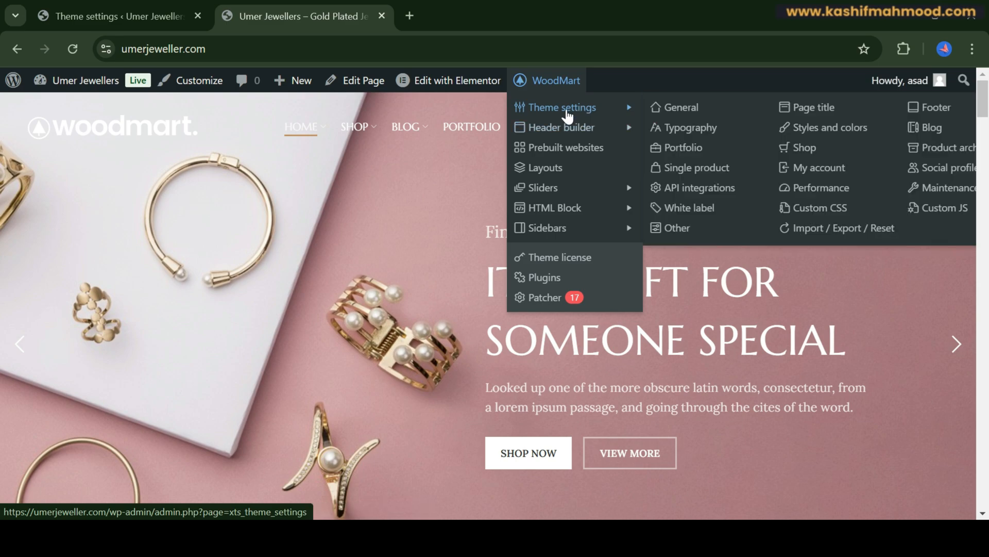
mouse_move(829, 127)
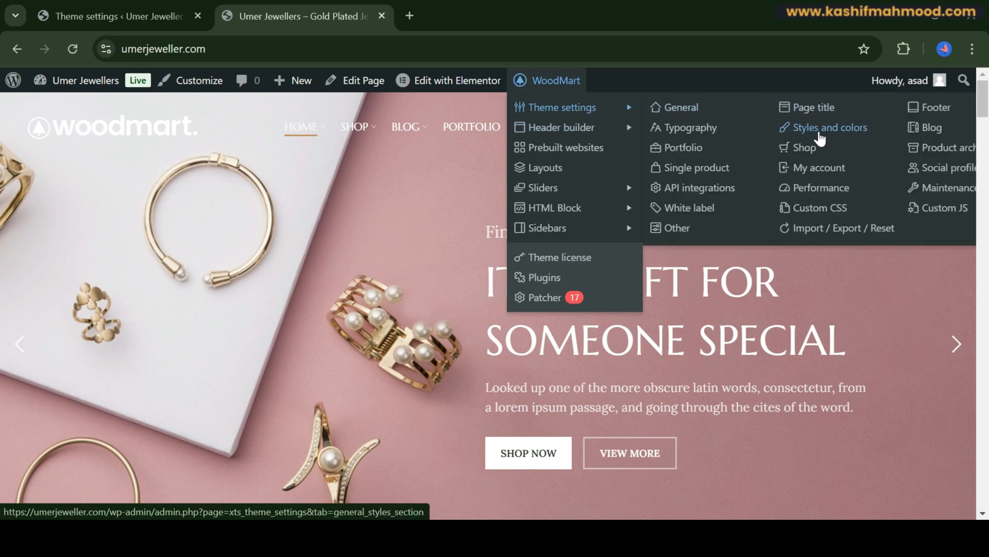
left_click(830, 128)
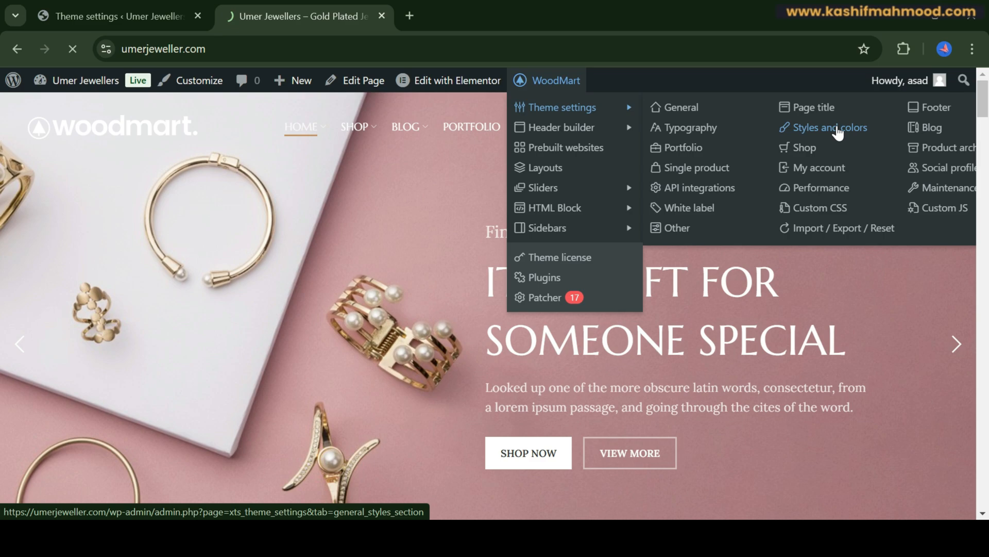
- Inspect the primary color rgb(195,147,91) under Colors, then return to the jewelry storefront tab
left_click(828, 127)
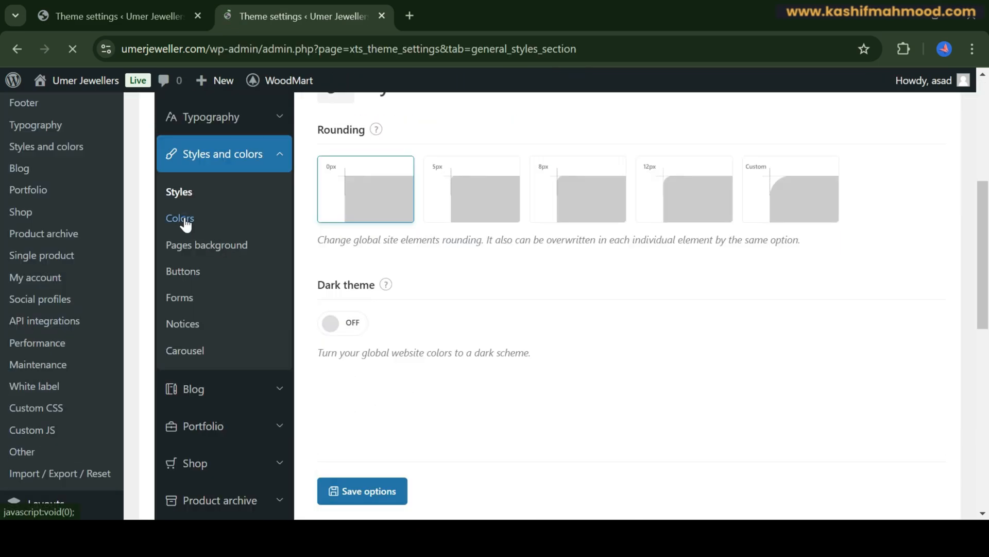
left_click(180, 217)
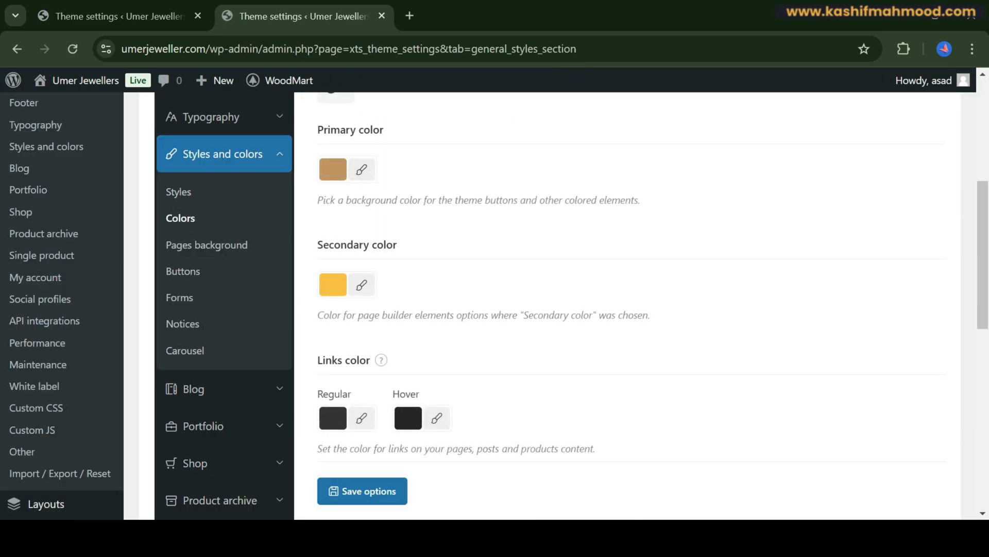
mouse_move(433, 274)
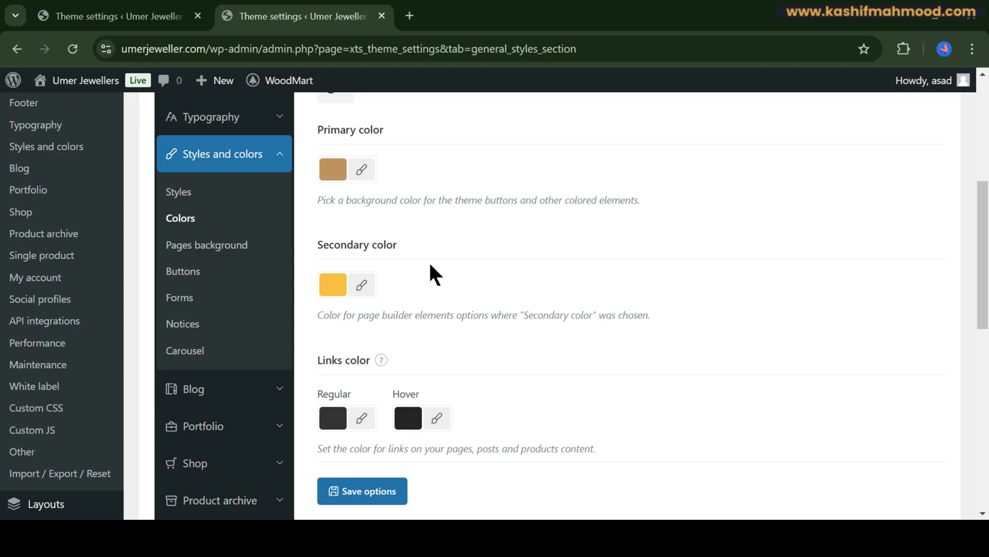
mouse_move(466, 275)
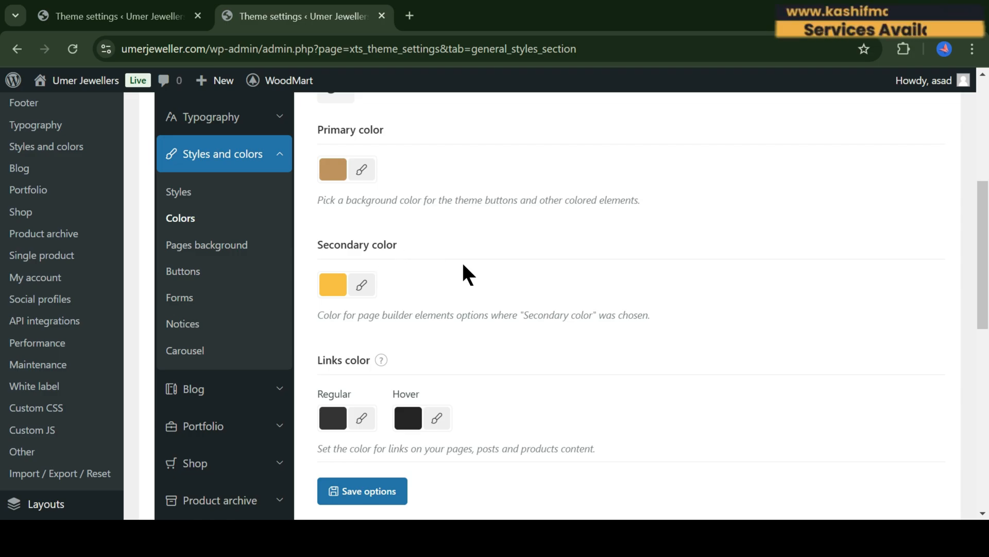
left_click(362, 169)
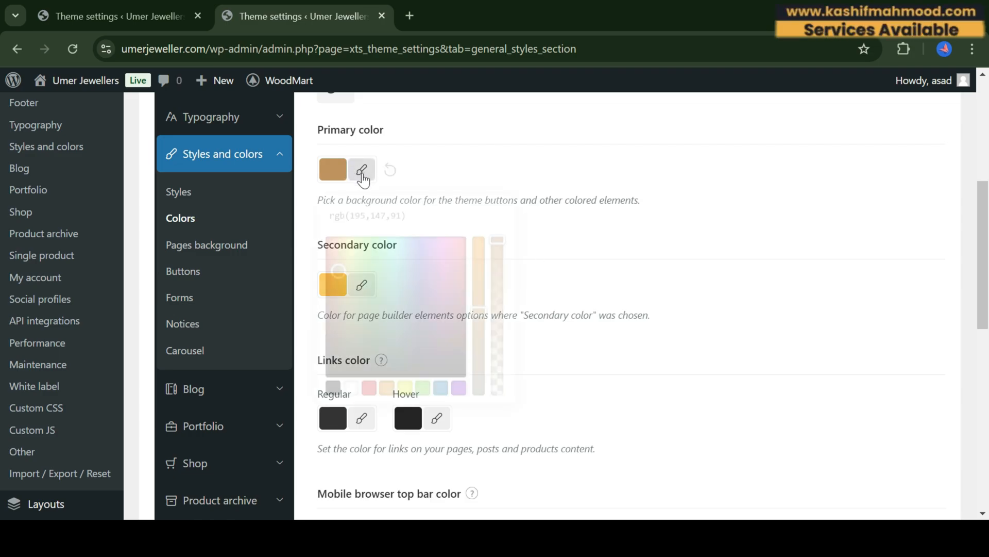
left_click(361, 170)
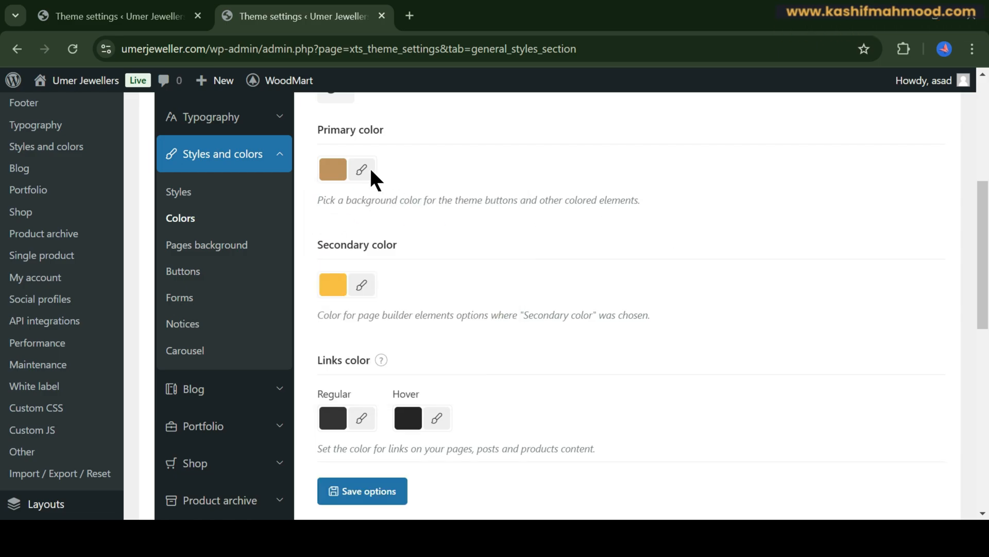
left_click(332, 169)
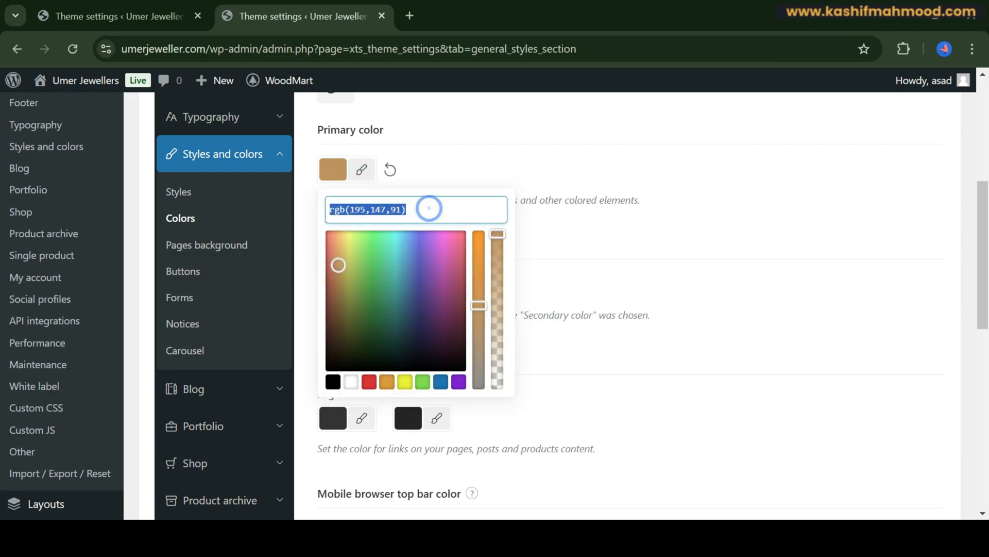
mouse_move(639, 241)
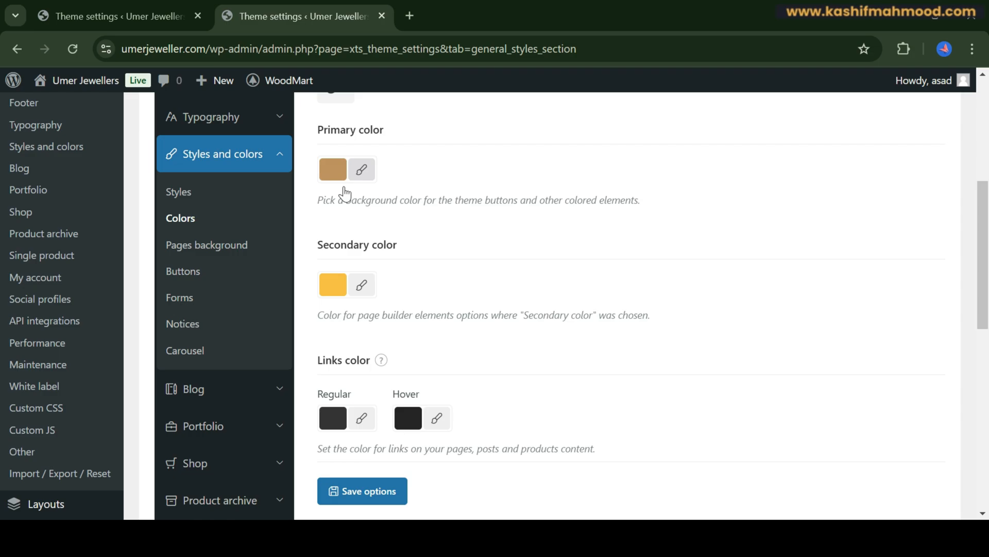
scroll("down", 3)
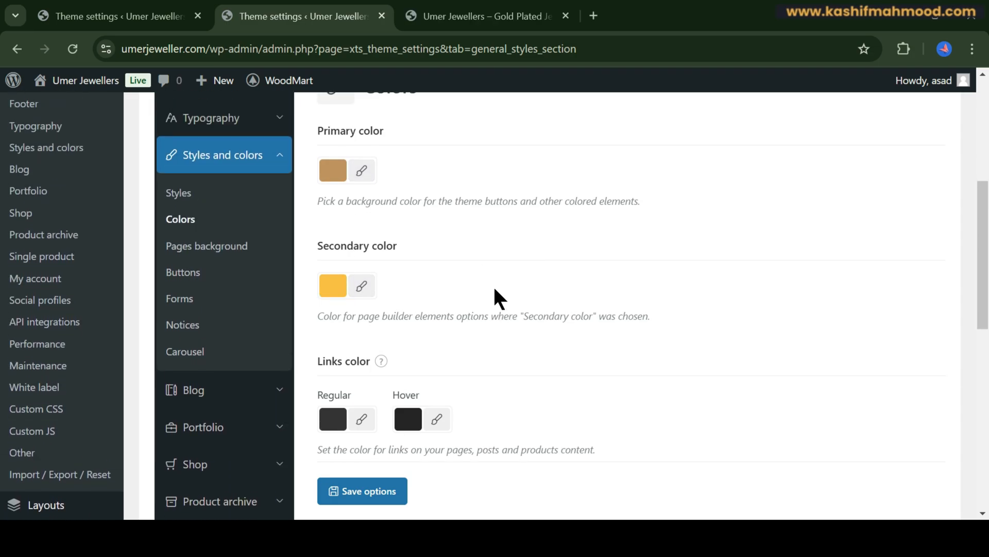
left_click(486, 16)
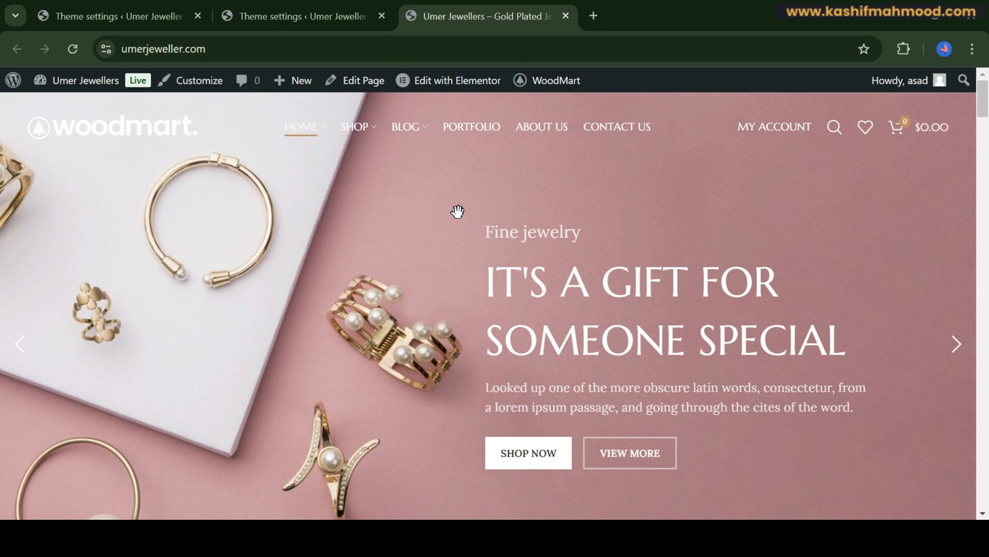
mouse_move(445, 216)
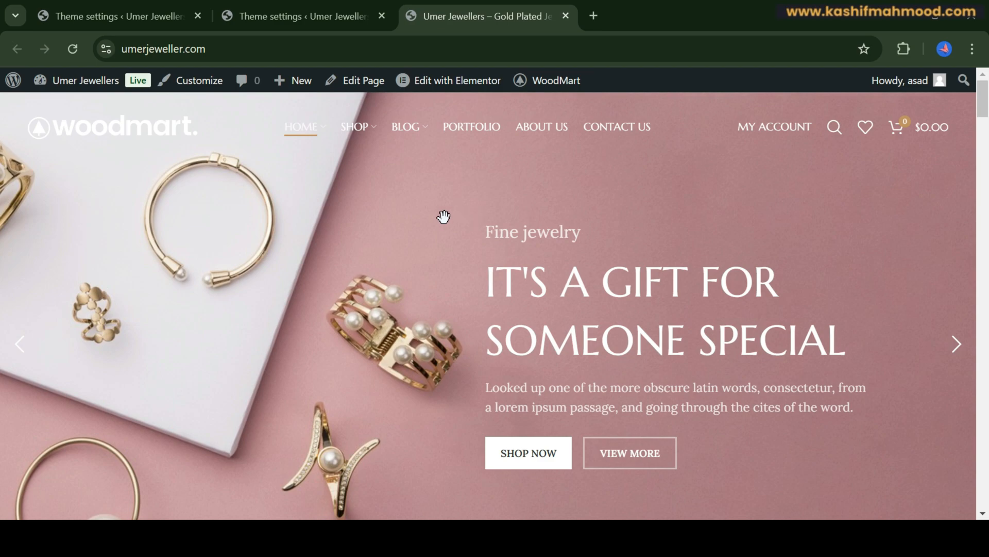